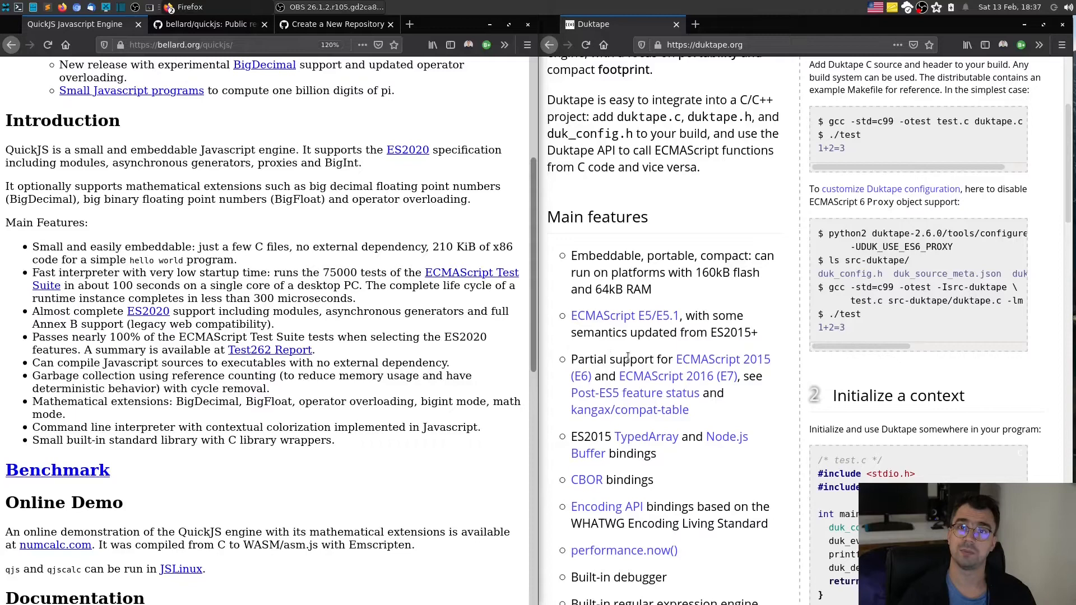
Close the Duktape documentation window, leaving only the QuickJS homepage
click(674, 23)
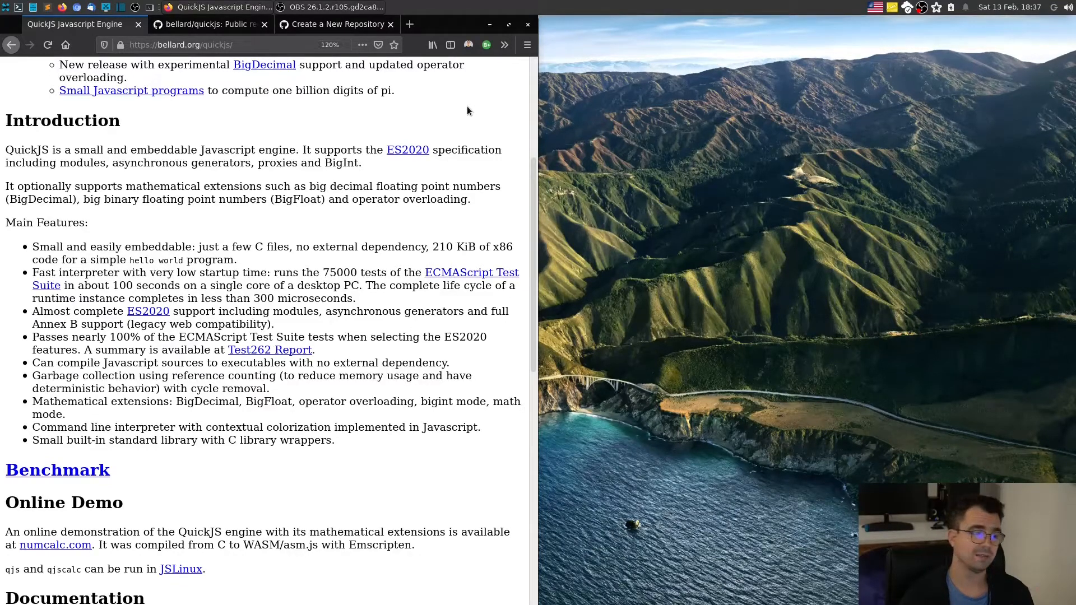
Fork bellard/quickjs into your own account and rename it quickjs-workshop
click(209, 23)
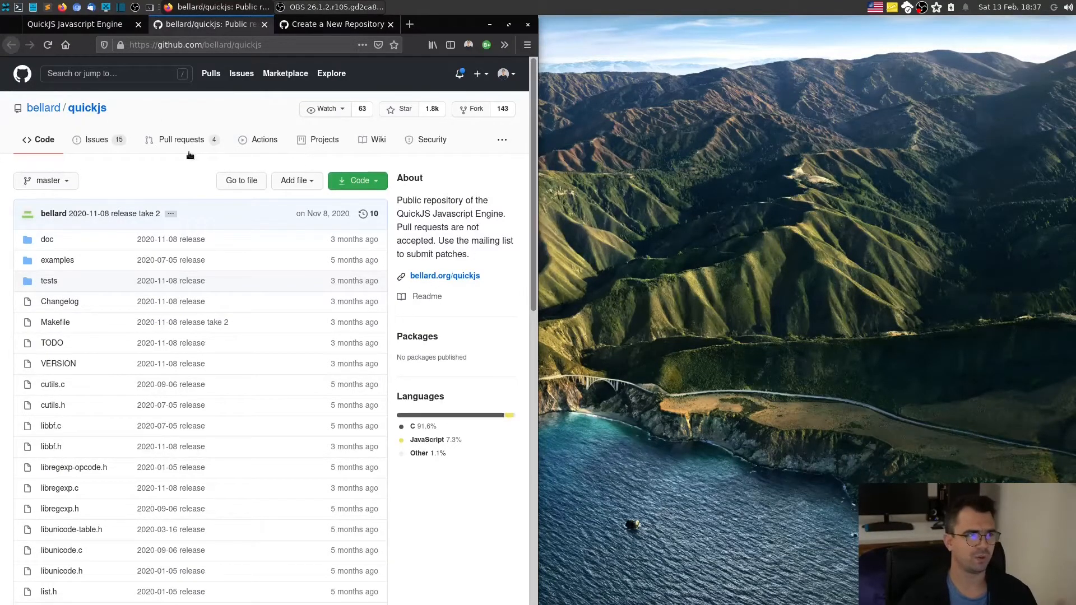
click(470, 109)
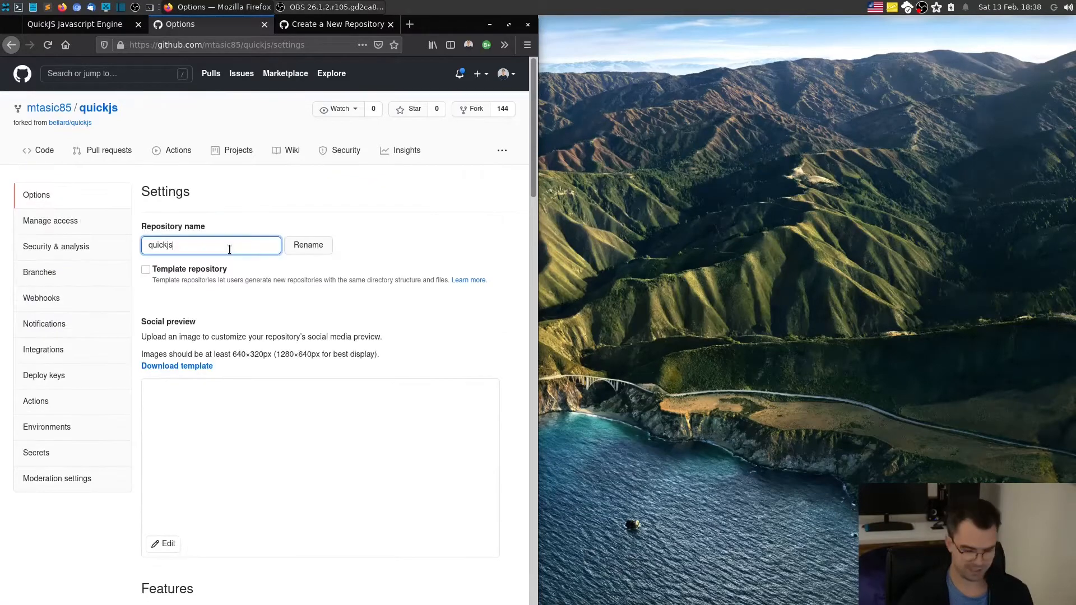
text(-work)
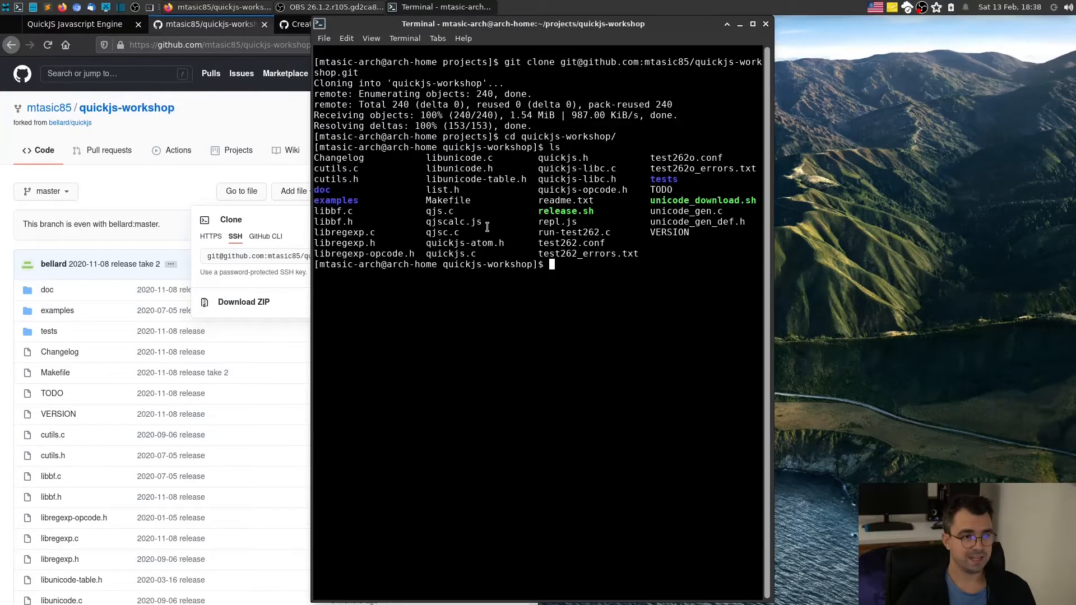
Build QuickJS with make in quickjs-workshop and launch the new ./qjs interpreter
text(make)
text(ls)
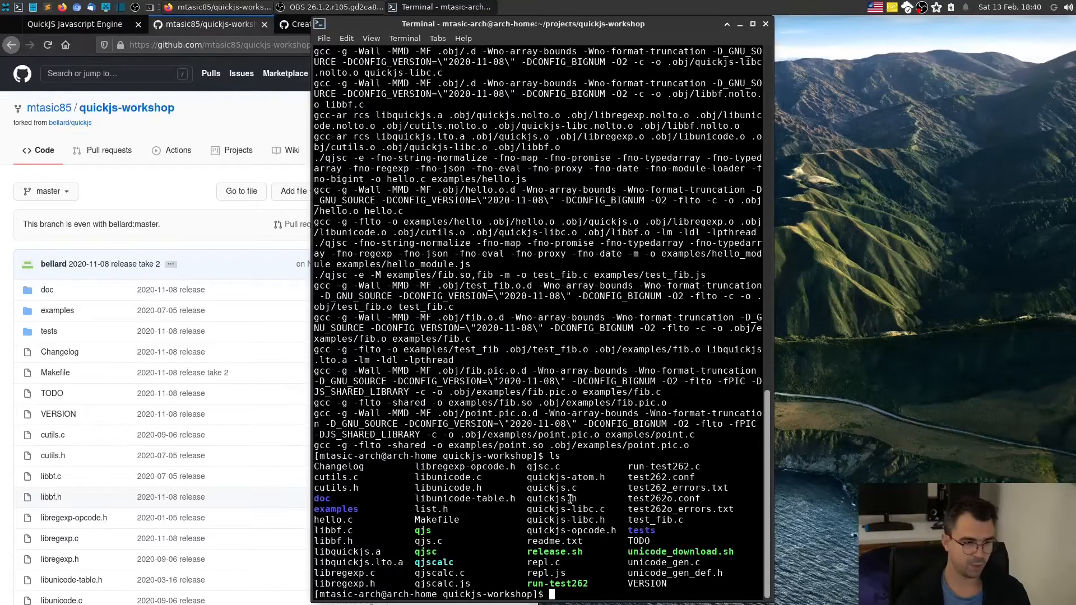
double_click(422, 530)
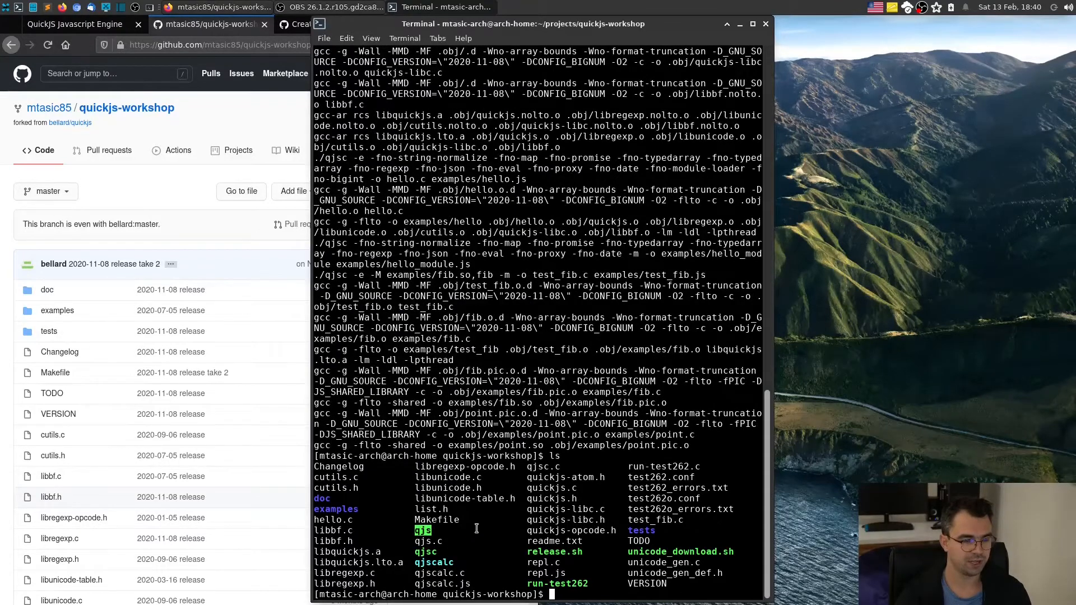
text(./qjs)
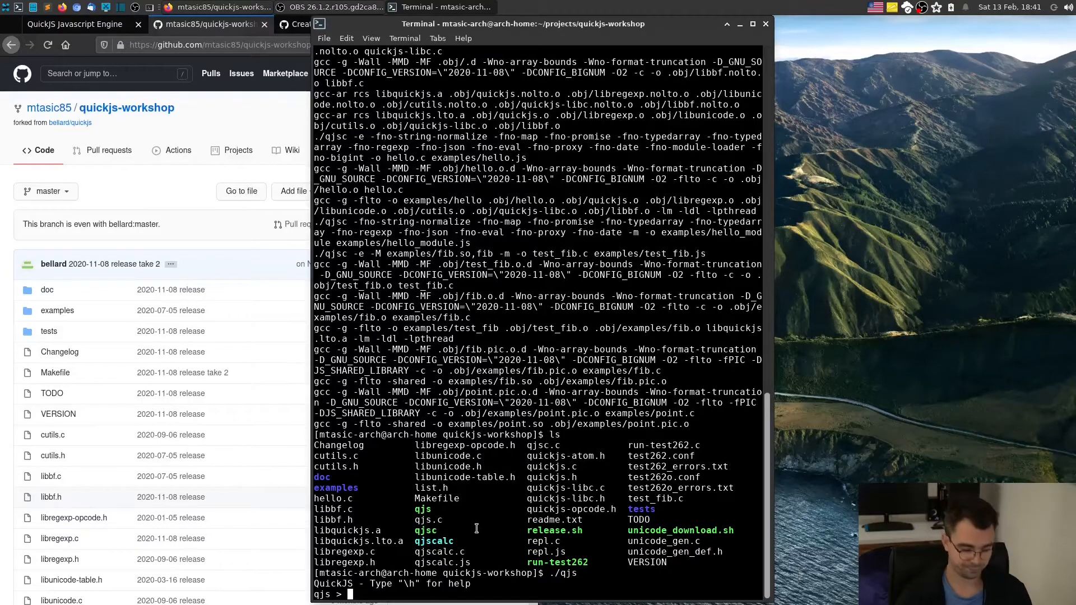
In qjs, set let a = 10, divide a by 0.5 and evaluate to get 20
text(l)
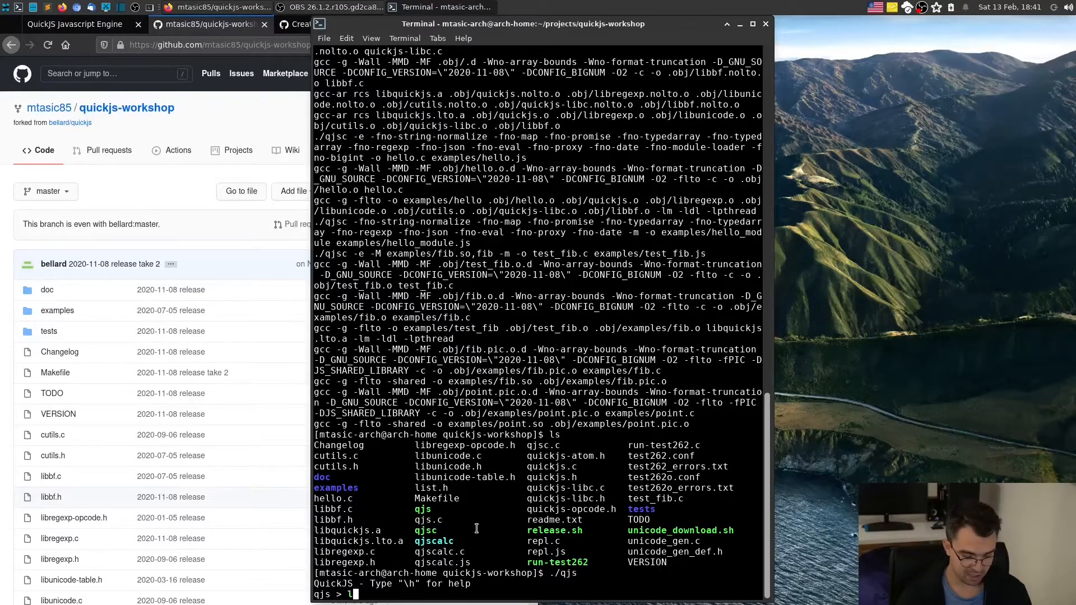
text(let a = 10;)
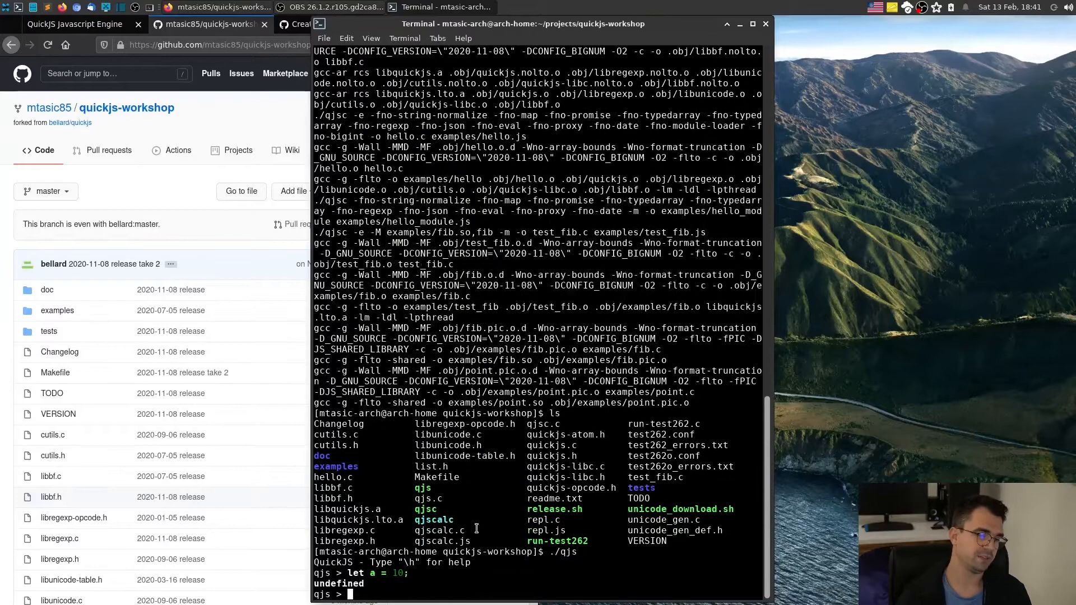
text(a = a /)
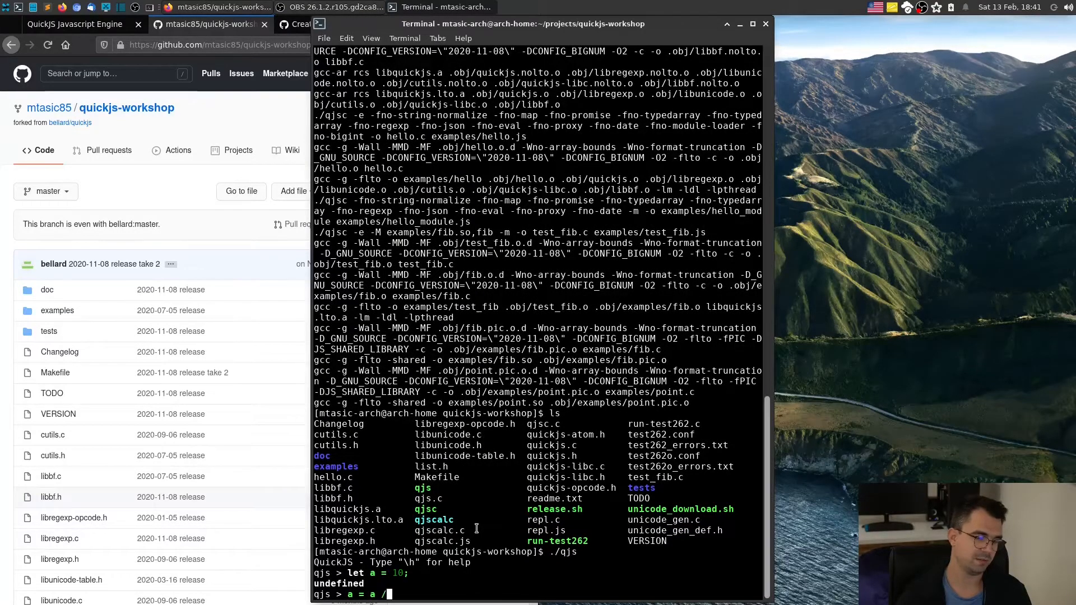
text(0.5;)
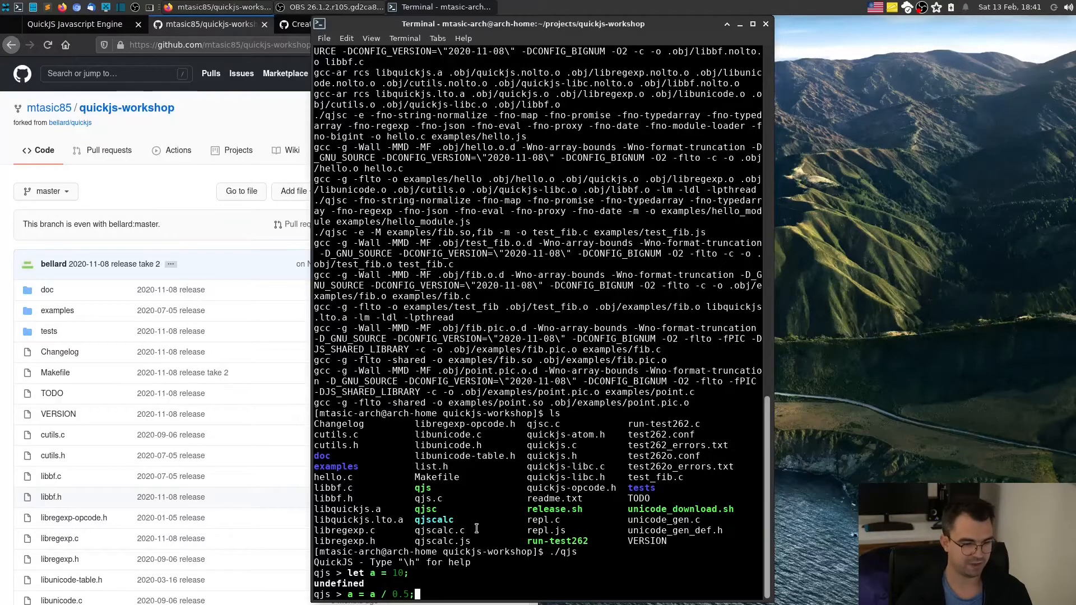
key(Return)
text(a)
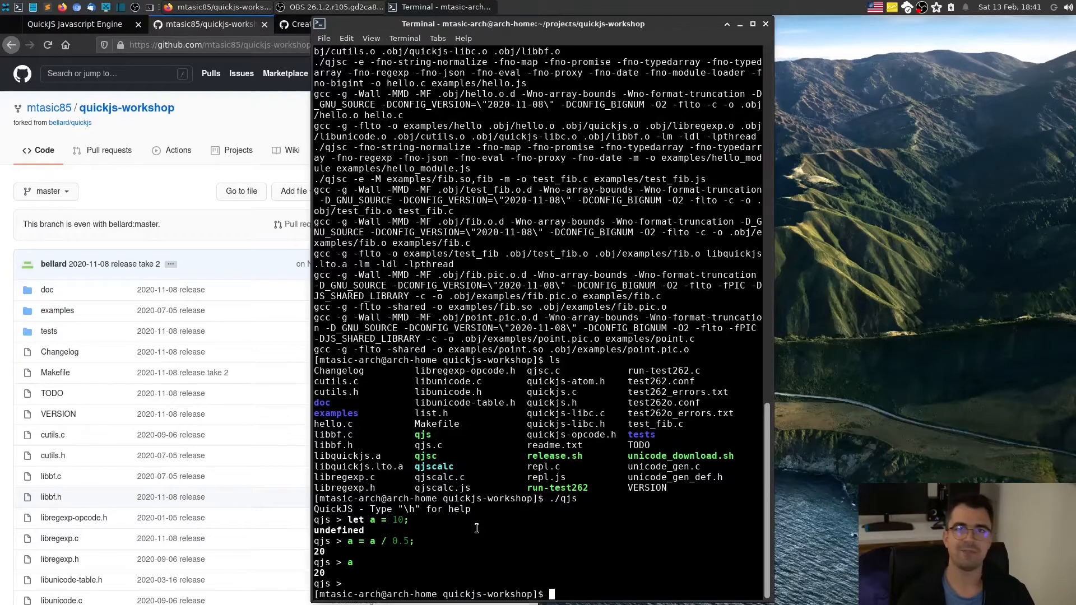
mouse_move(483, 540)
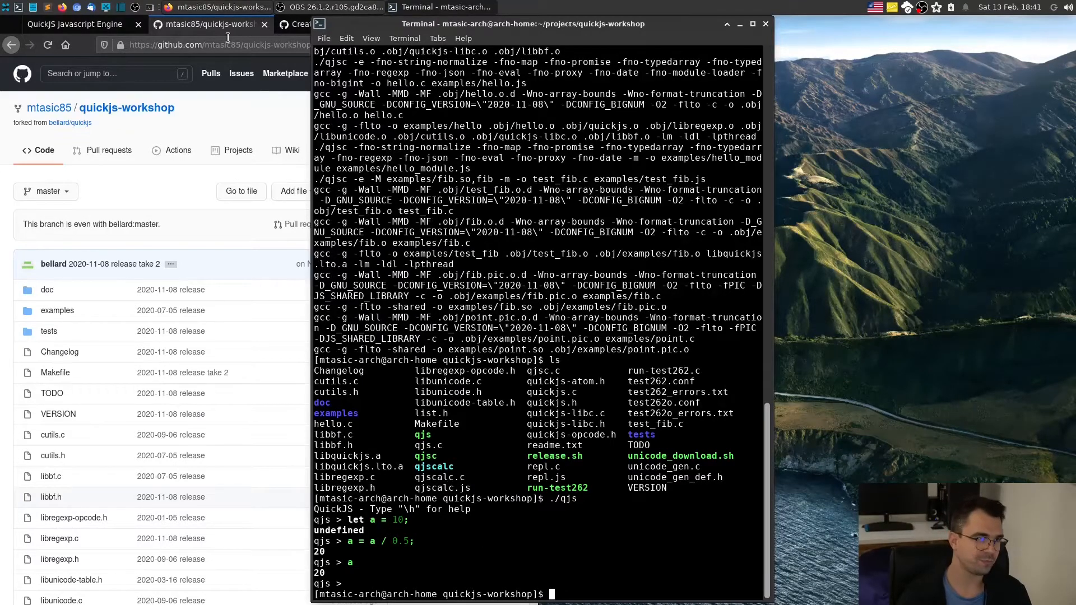
Save a new Sublime Text file as ex0.js in the quickjs-workshop folder
click(451, 23)
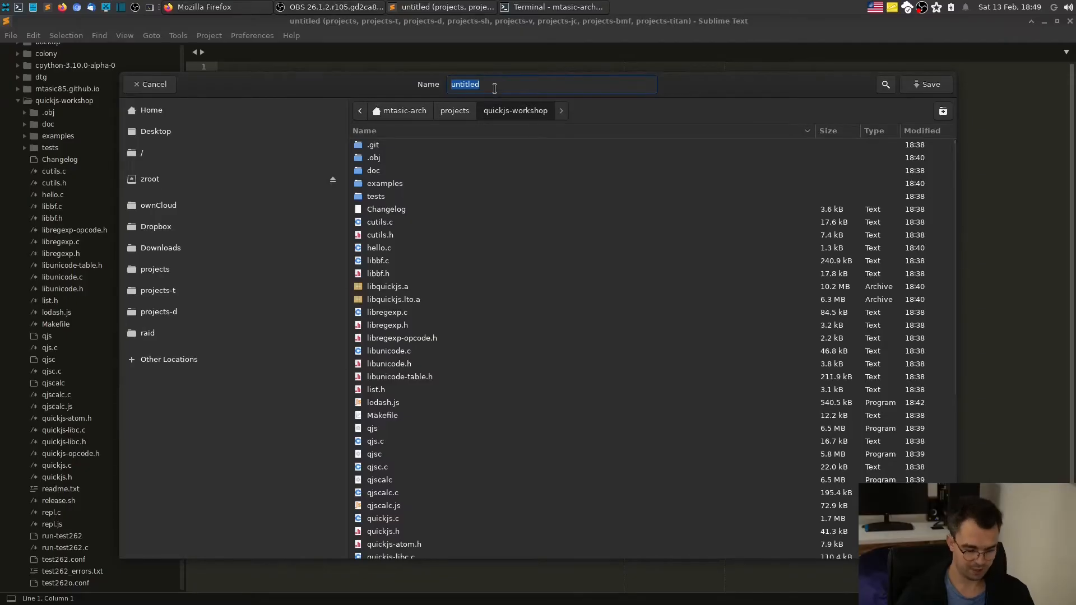
text(ex0.p)
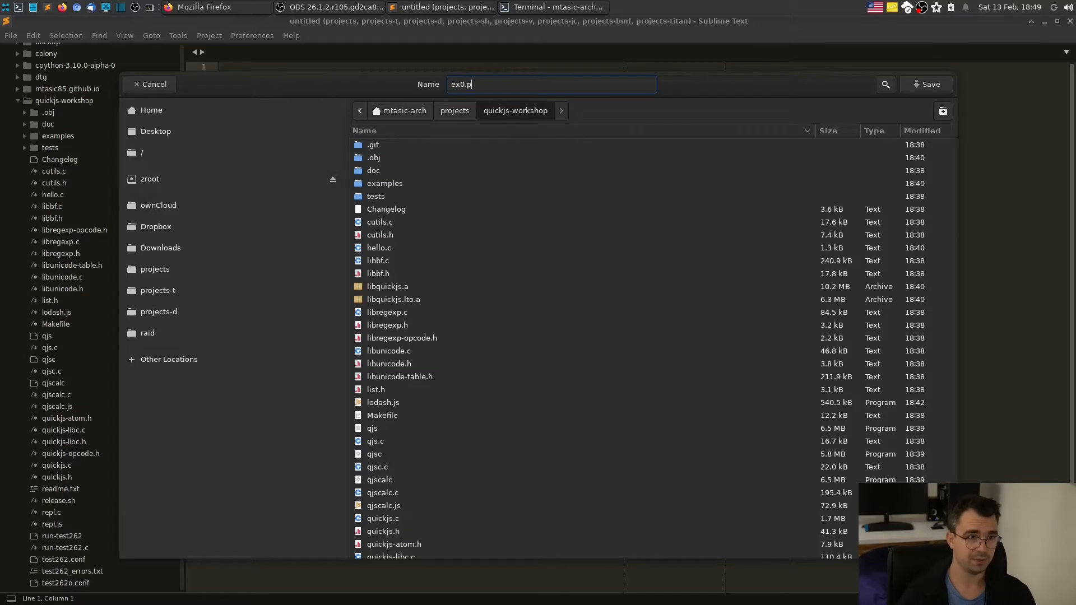
click(925, 84)
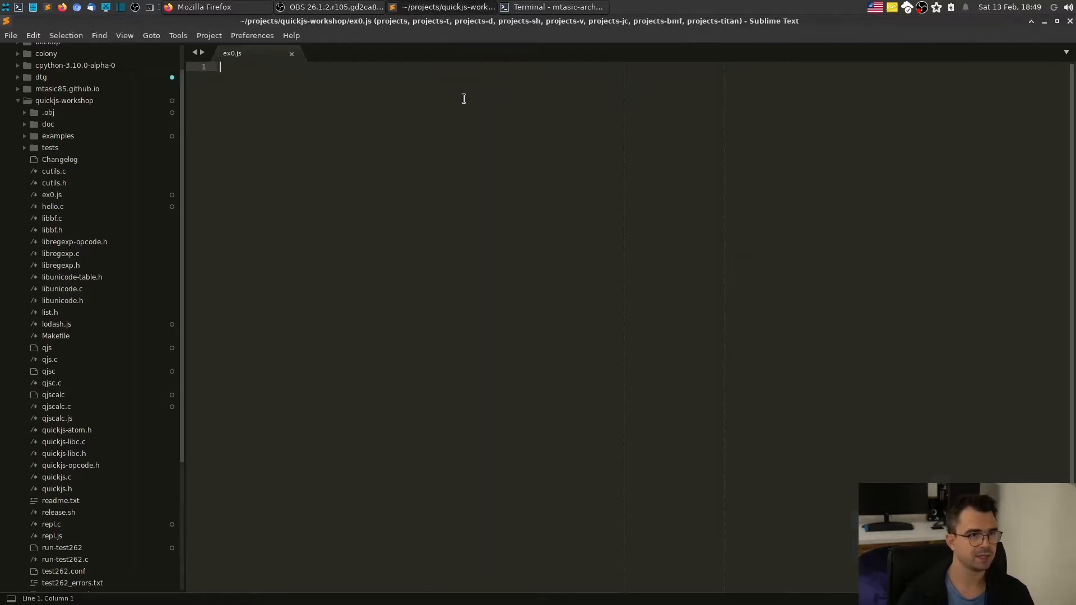
Write console.log('ex0'); in ex0.js and run it with ./qjs
text(console.log(')
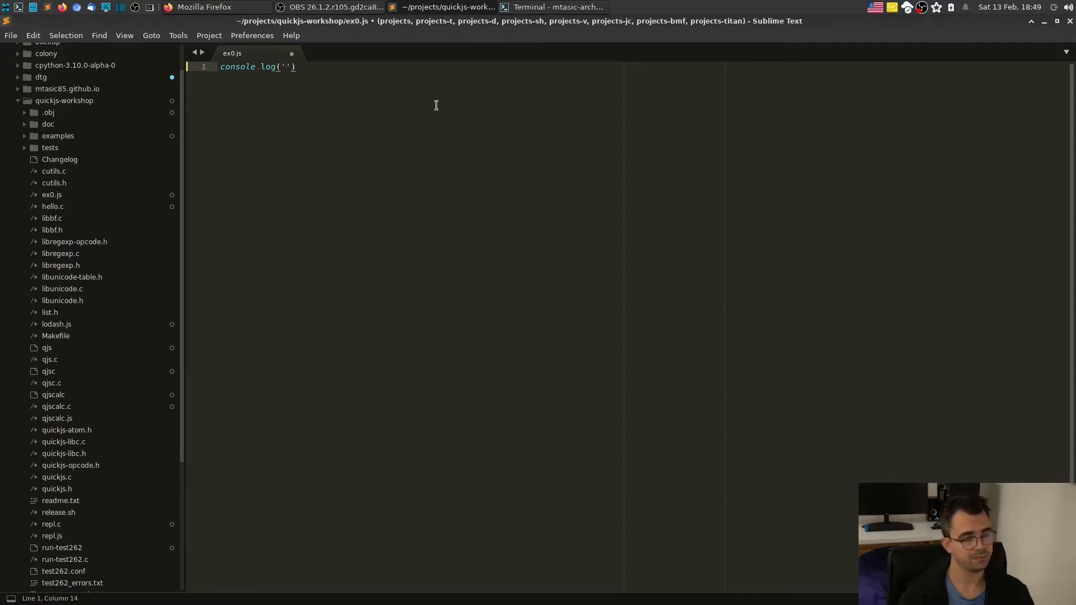
text(ex)
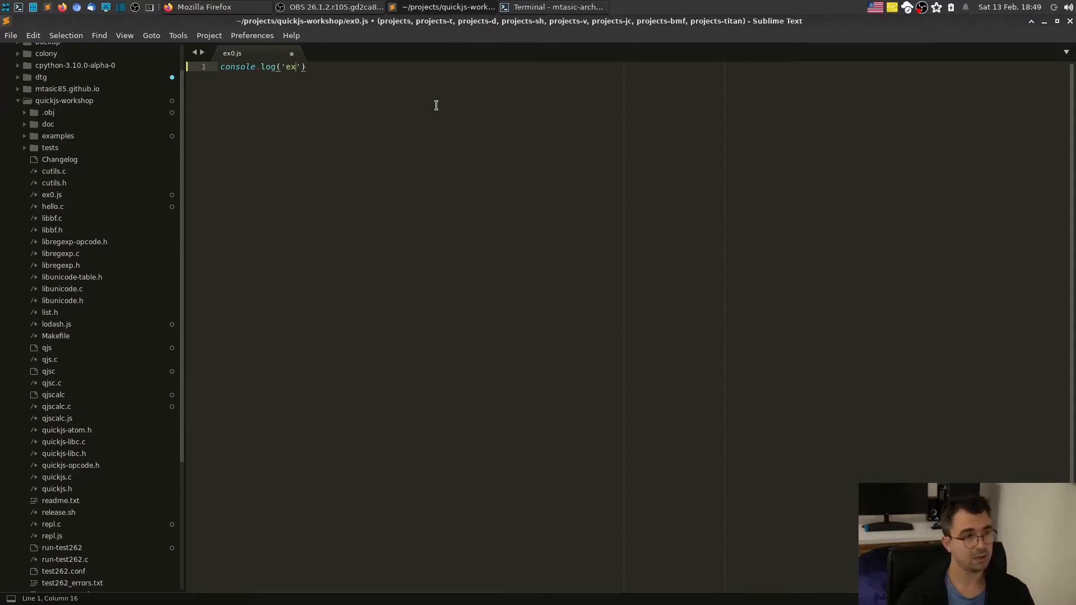
text(0');)
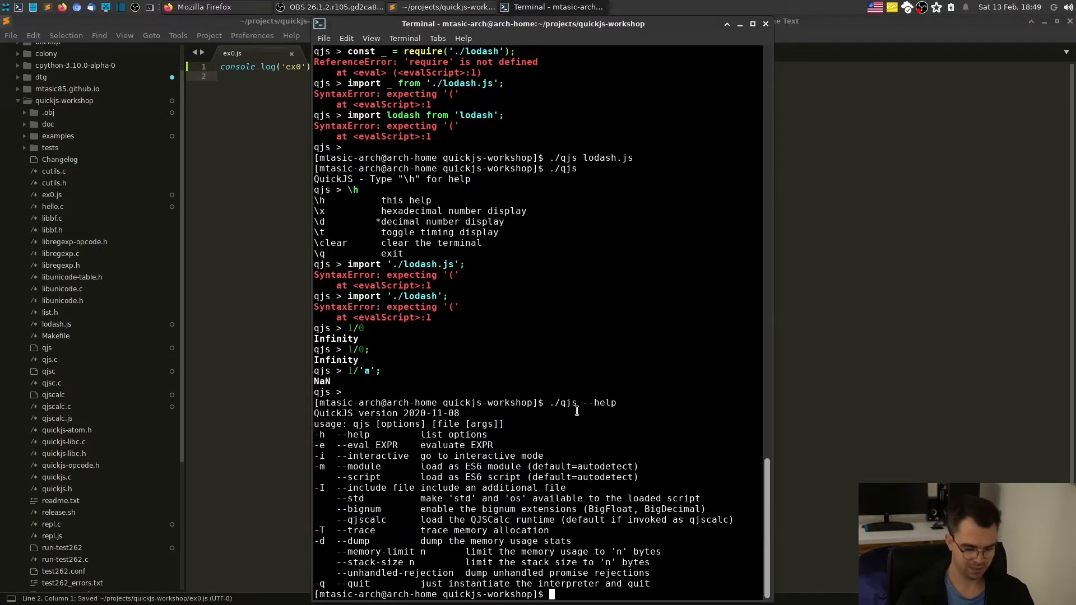
text(./qjs)
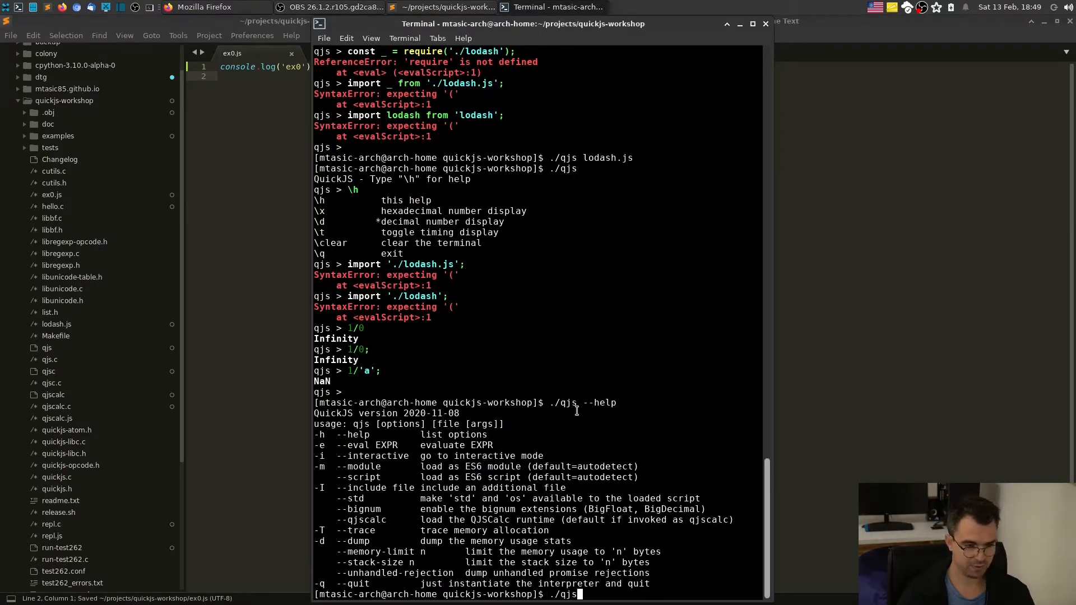
text(ex)
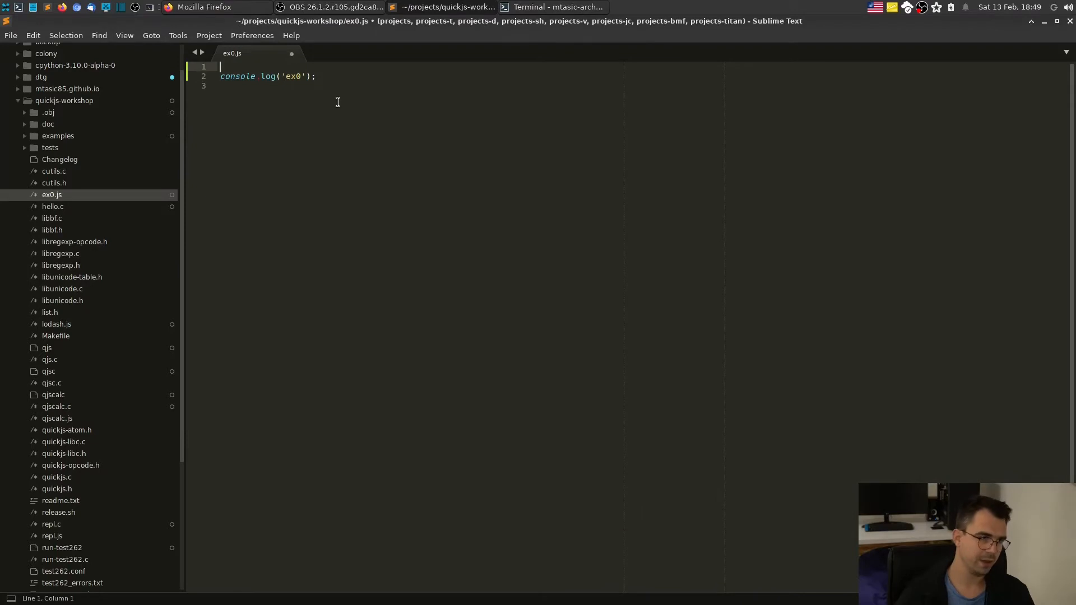
Try an import _ from 'lodash.js' line in ex0.js and see the export error
text(import)
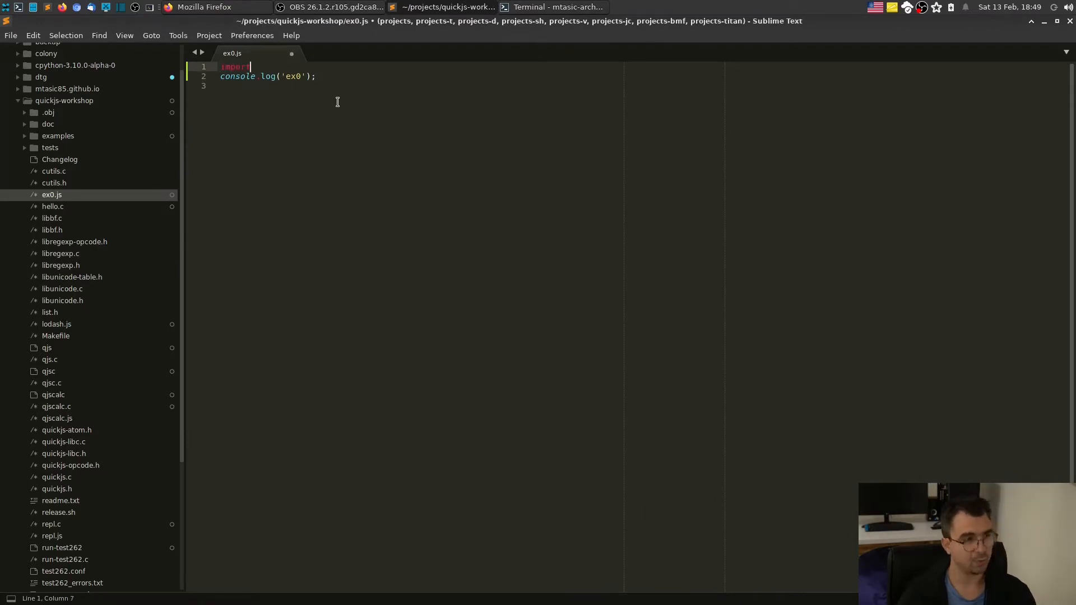
text(_ f)
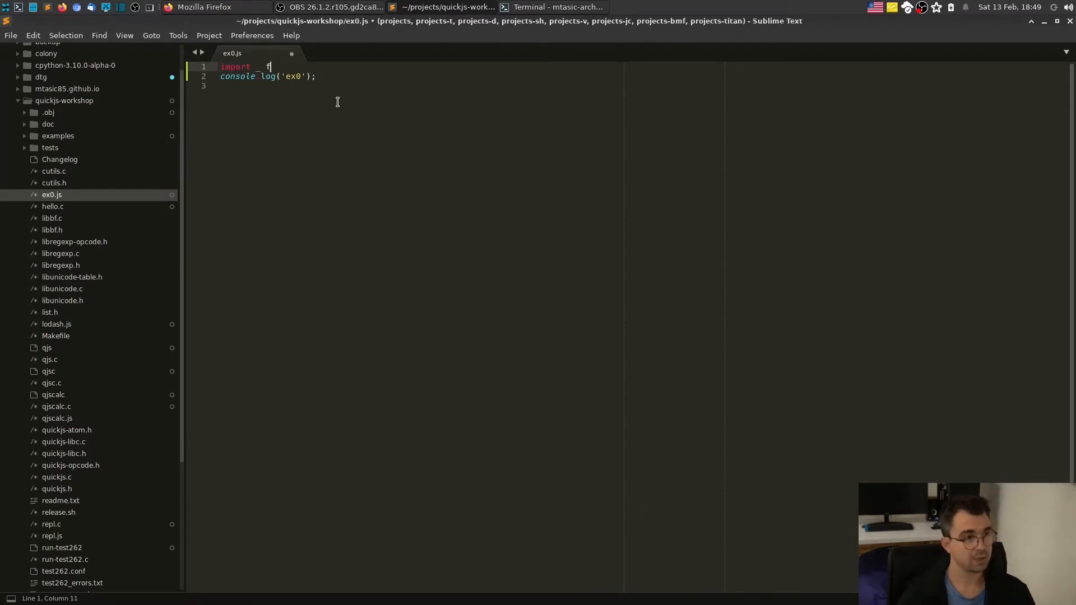
text(from 'lodash')
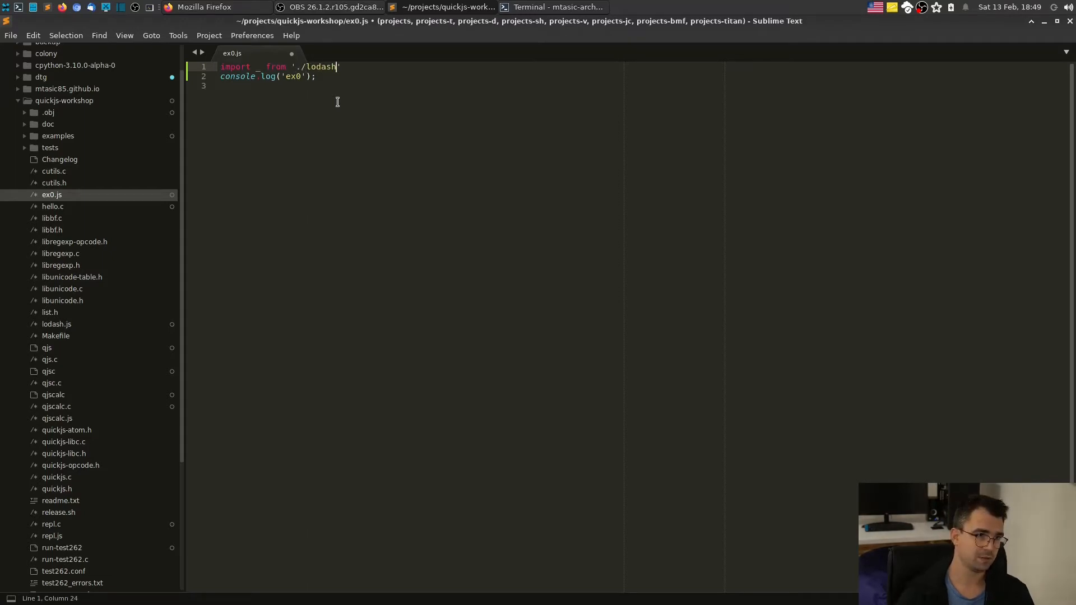
text(.js';)
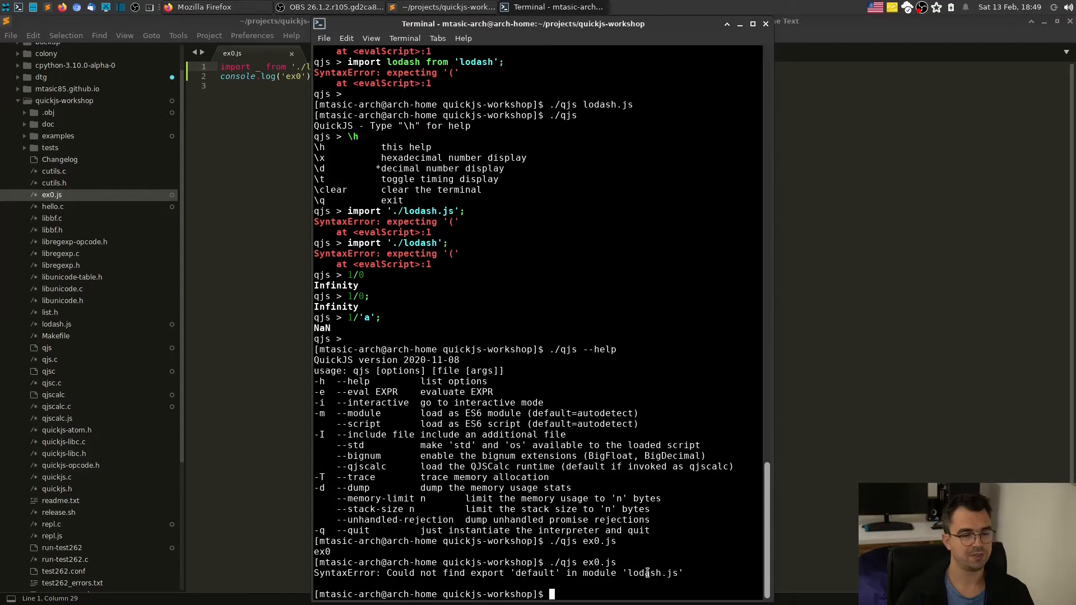
double_click(652, 573)
text(./qjs -I  ex0.js)
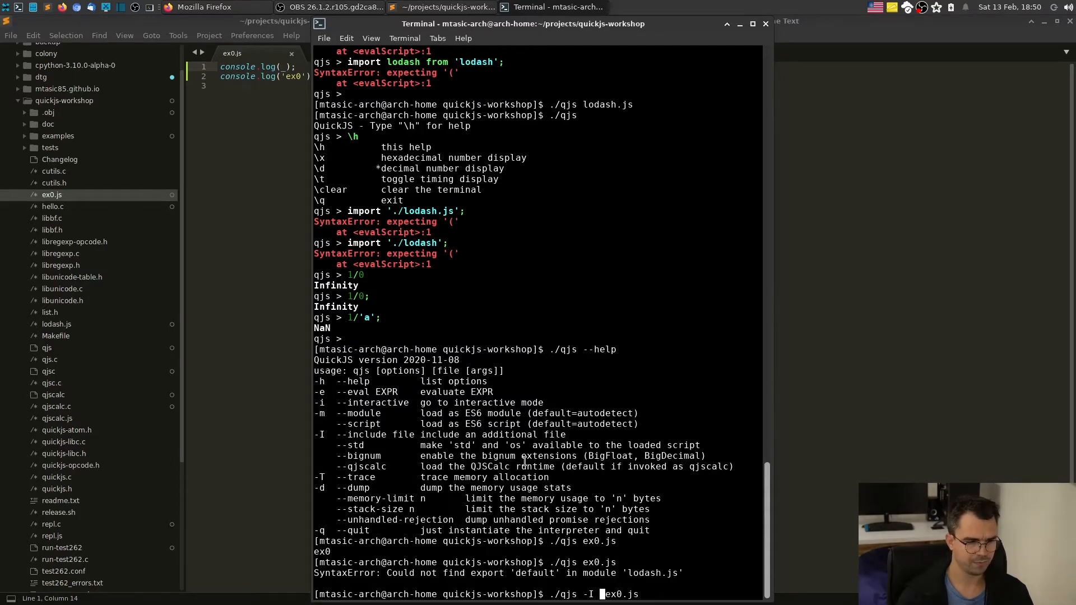
Replace the import with console.log(_.range(10)); so ex0.js logs lodash's range
text(lodash.js)
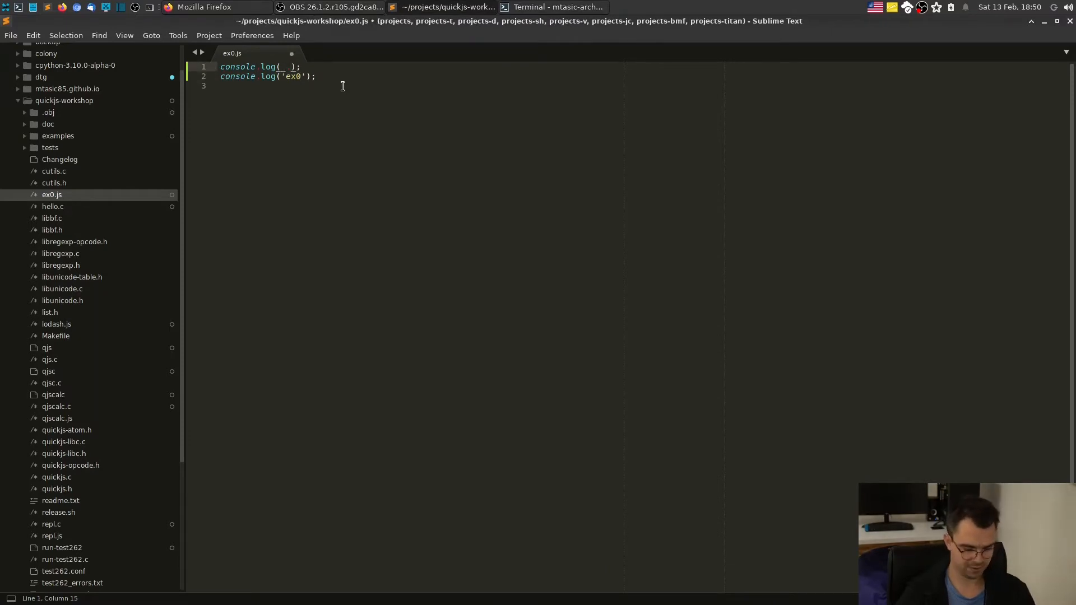
text(range(10)
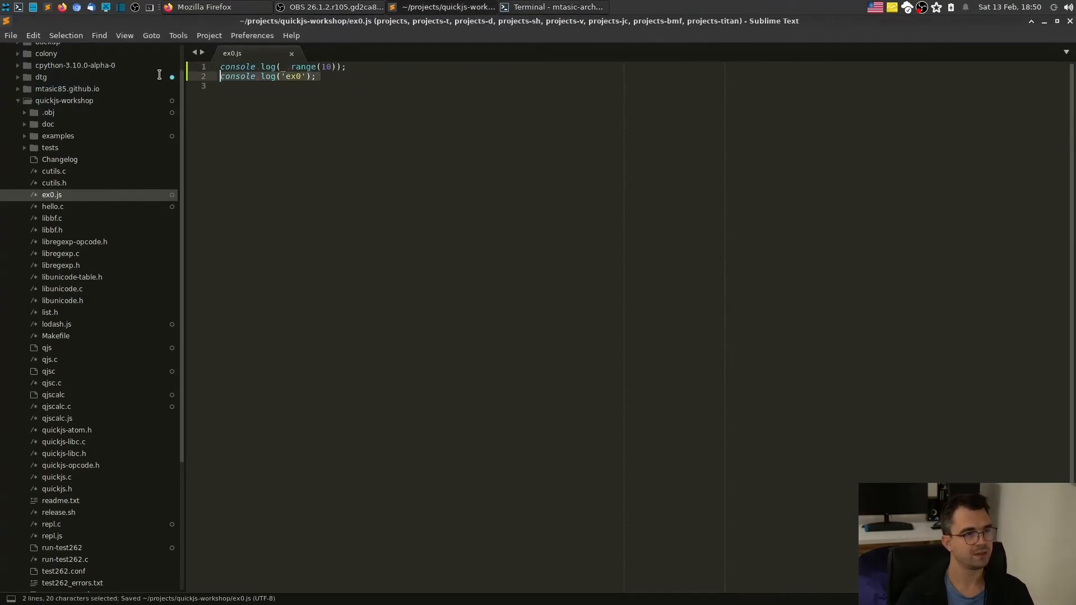
click(555, 6)
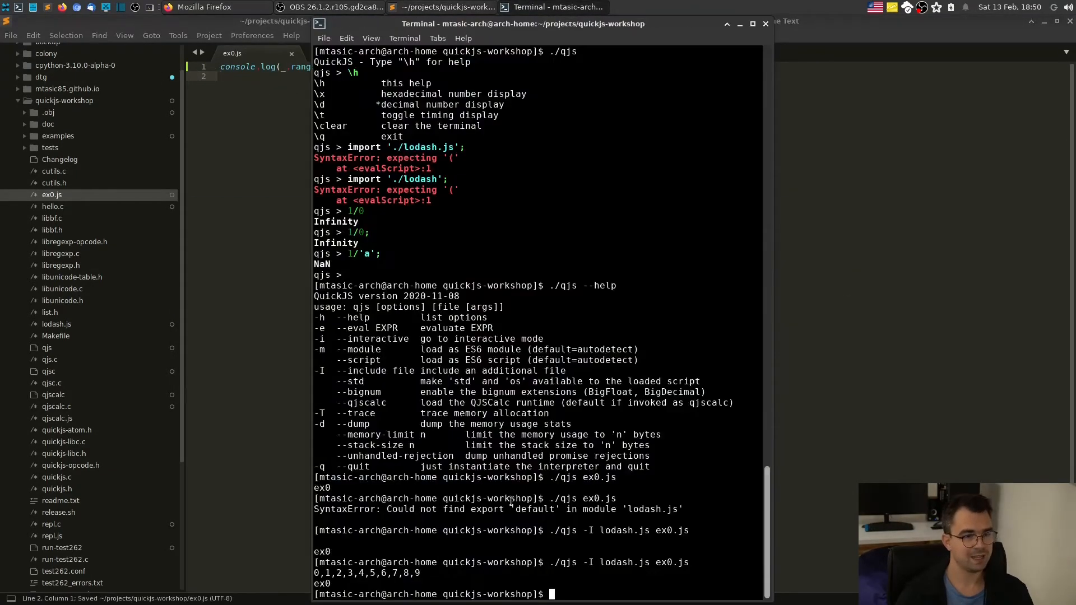
Point out lodash.js and ex0.js in the earlier ./qjs -I include runs
double_click(624, 530)
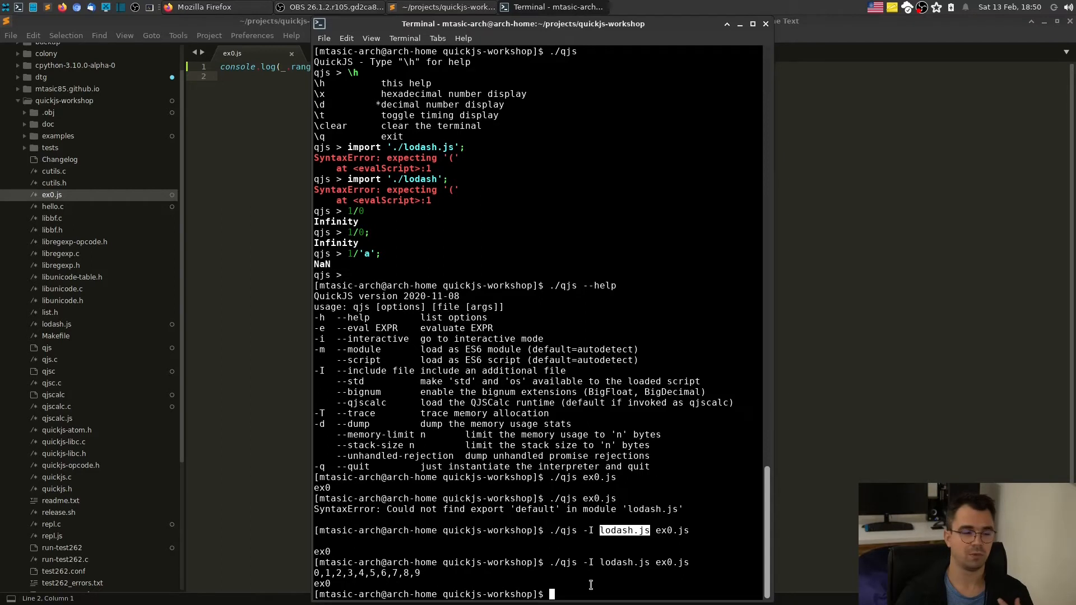
mouse_move(552, 593)
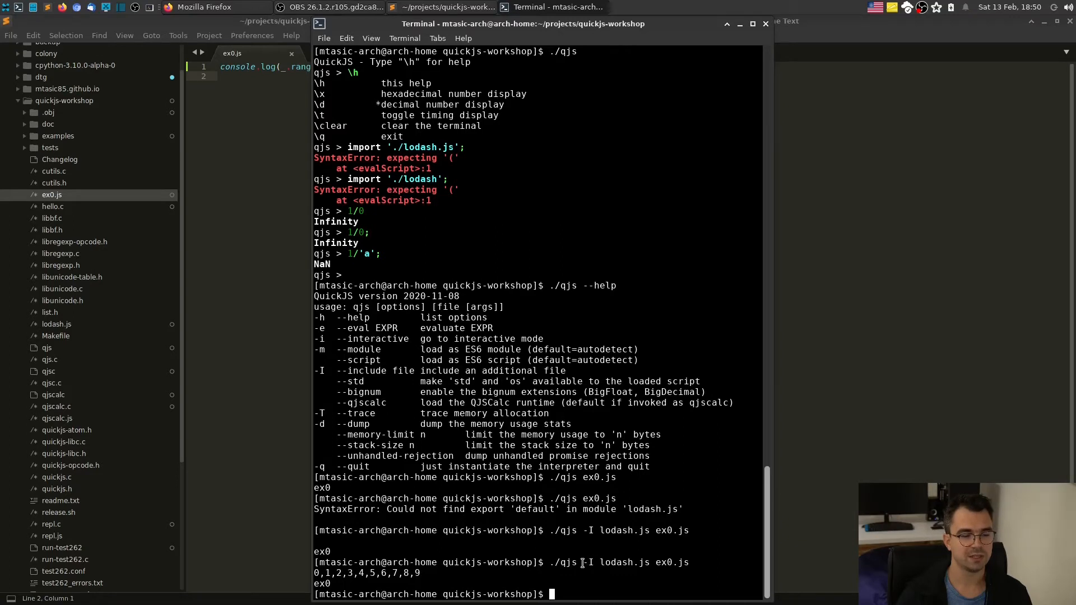
double_click(618, 562)
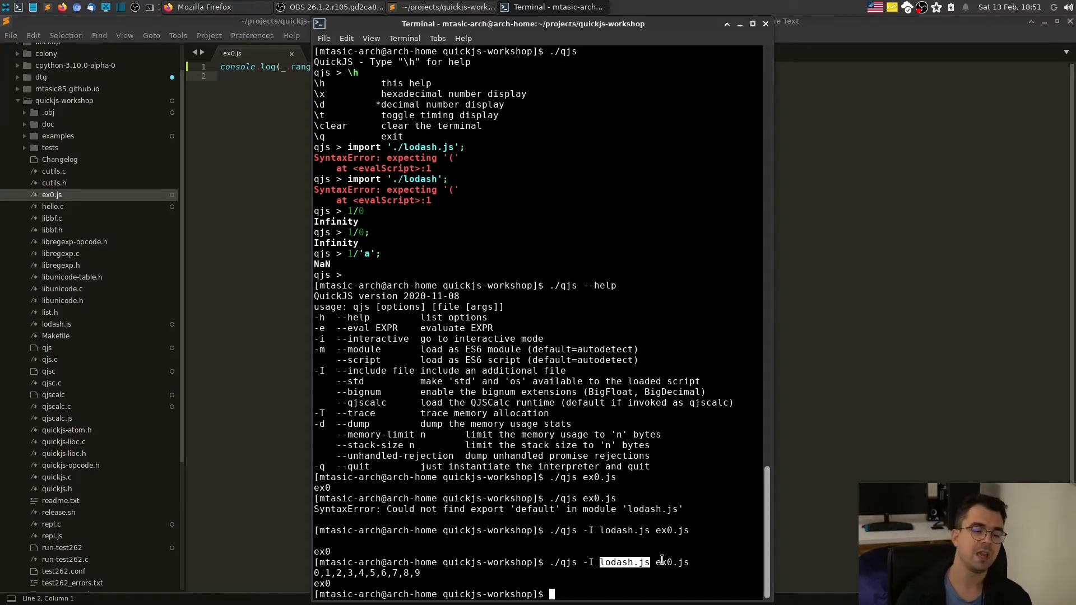
double_click(673, 562)
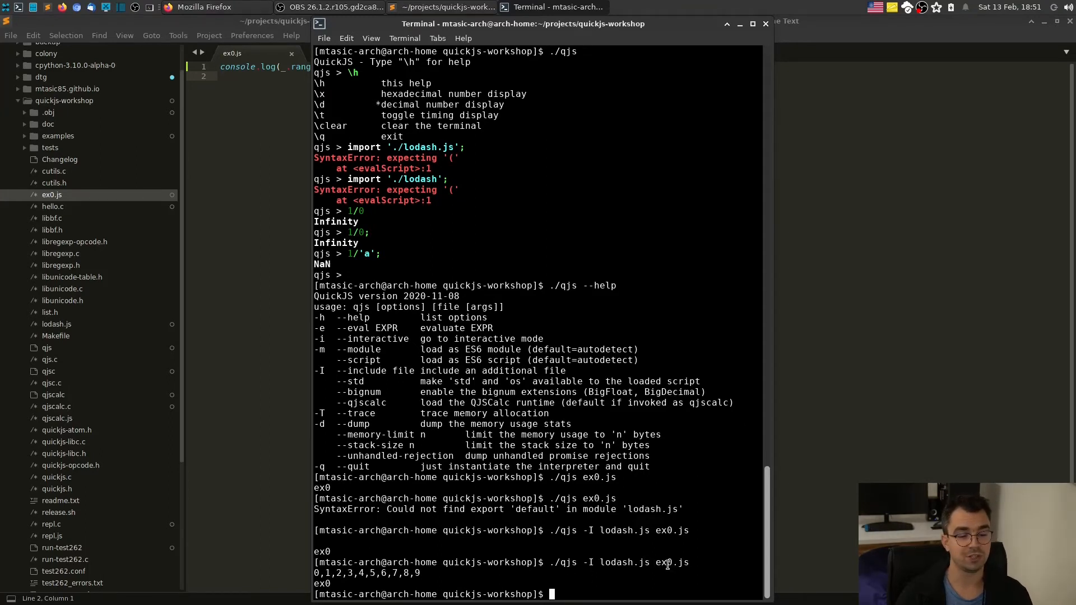
double_click(672, 561)
text(./qjs -I)
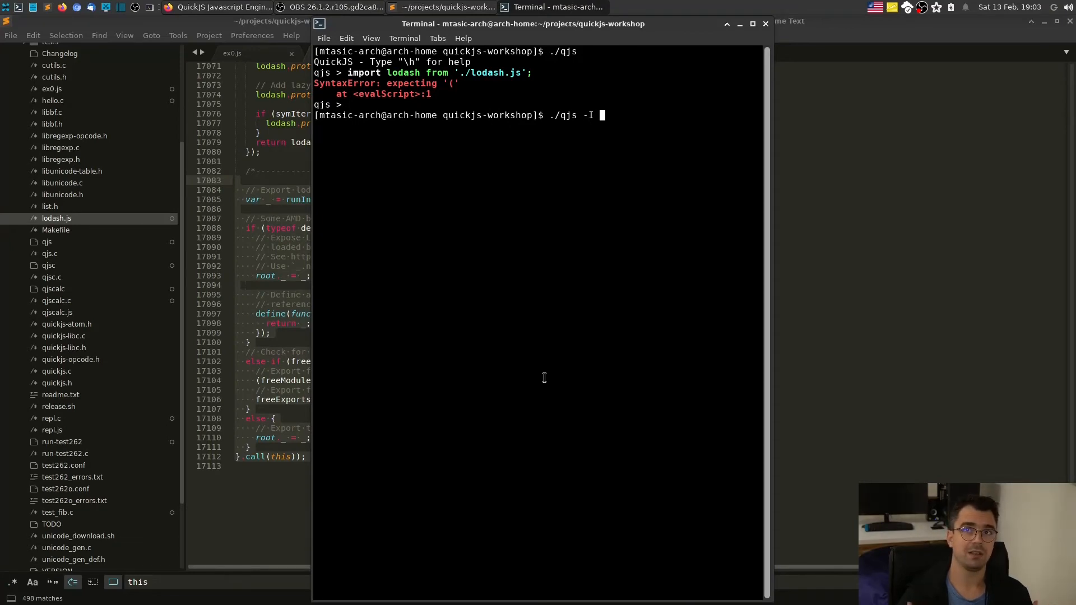
Run ./qjs -I lodash.js -i and enter _.range(1) at the interactive prompt
text(lodash.js)
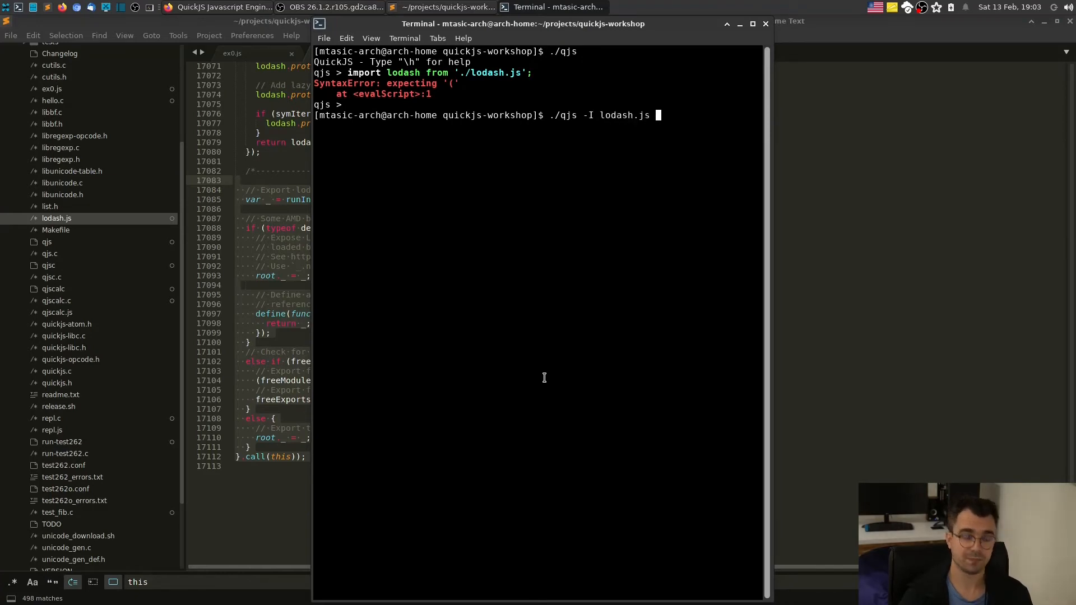
text(-i)
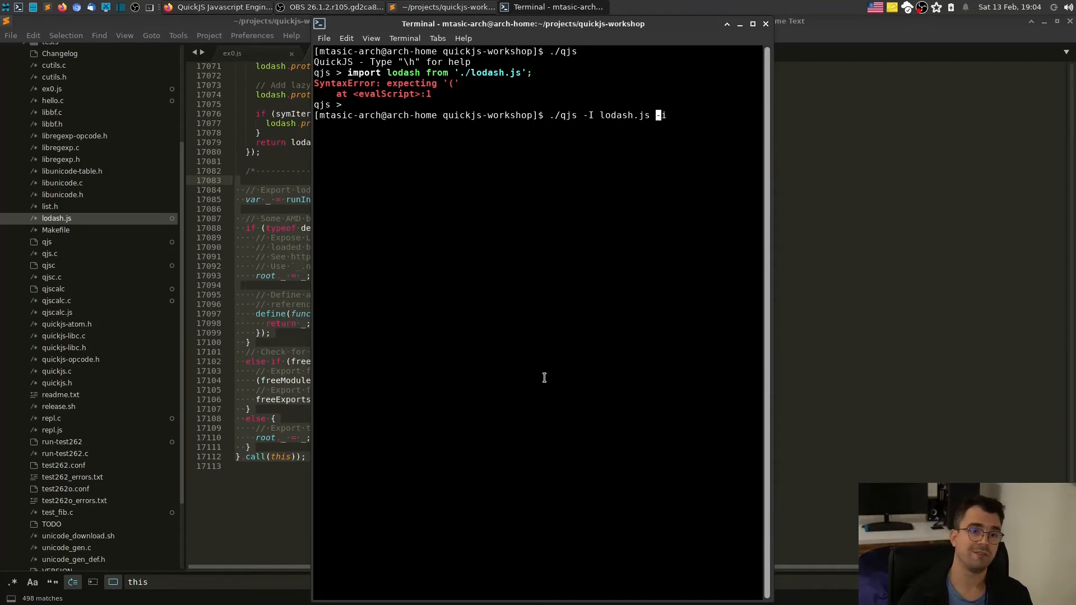
double_click(620, 114)
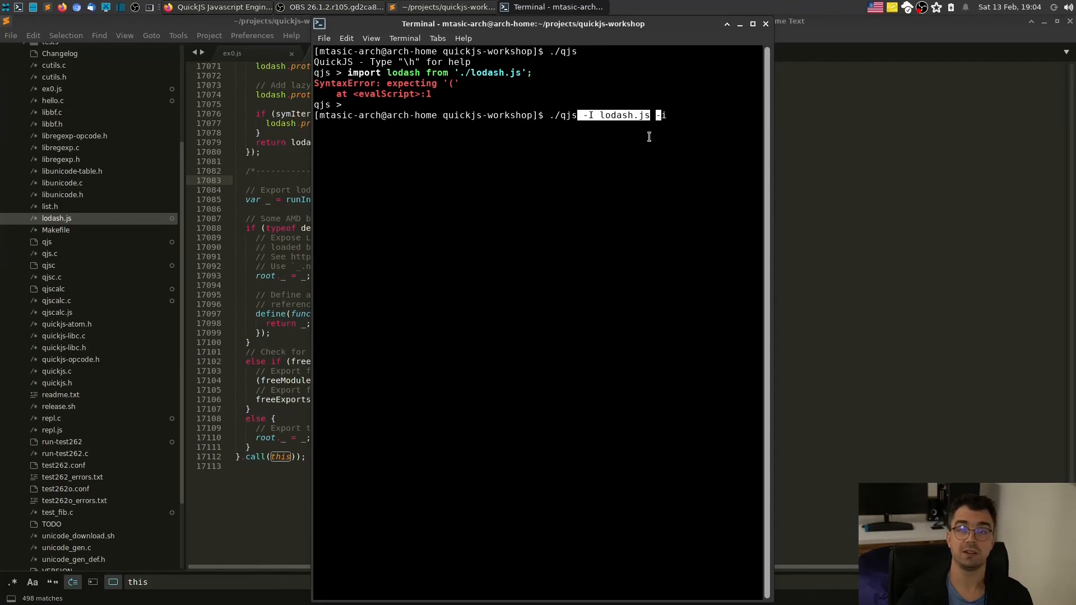
mouse_move(650, 142)
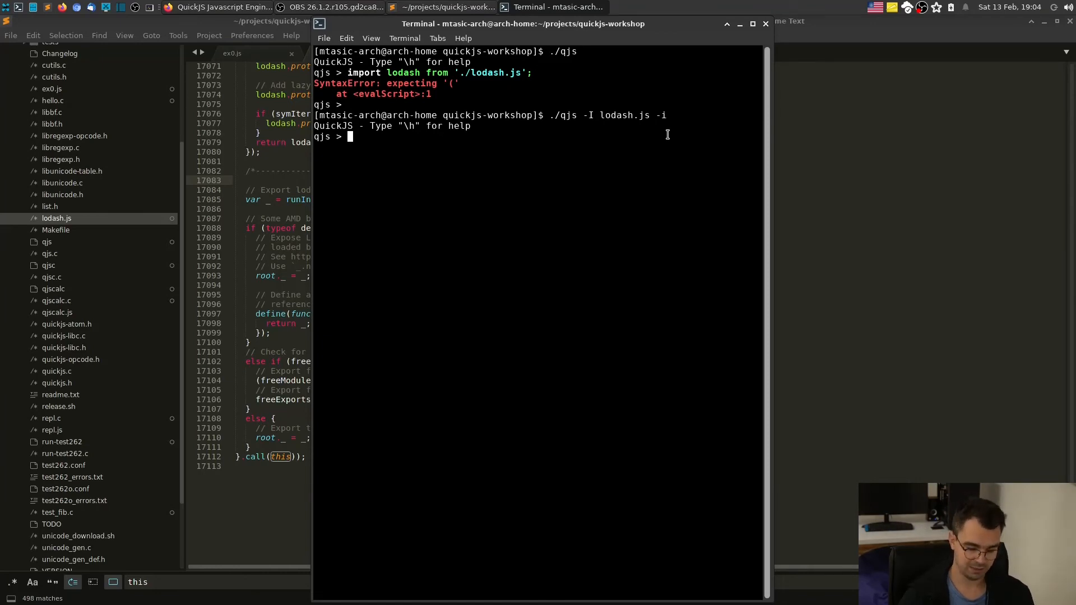
text(_.rang)
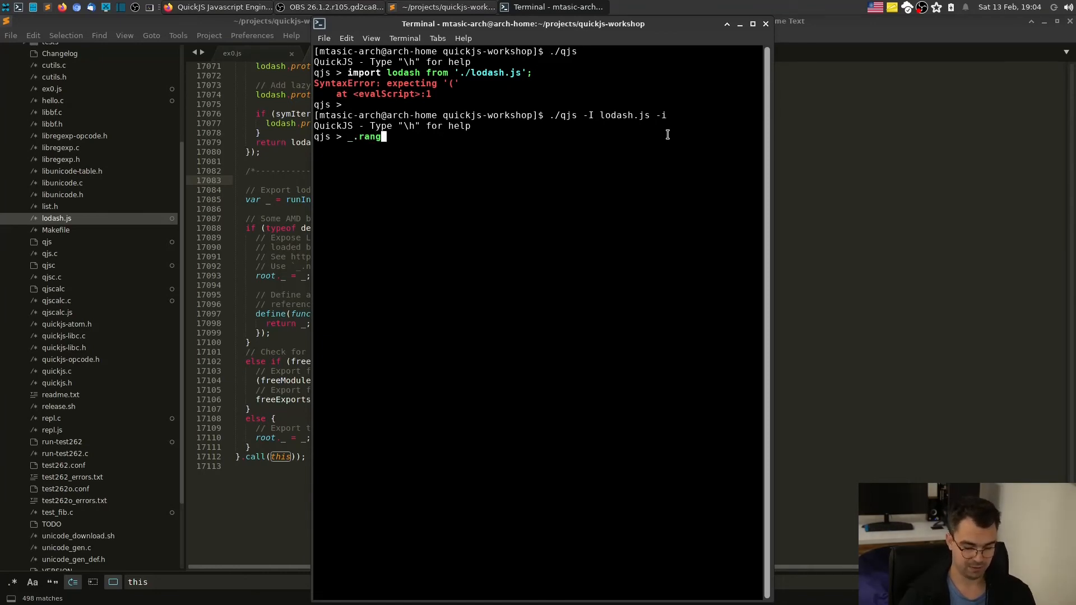
text(e(1))
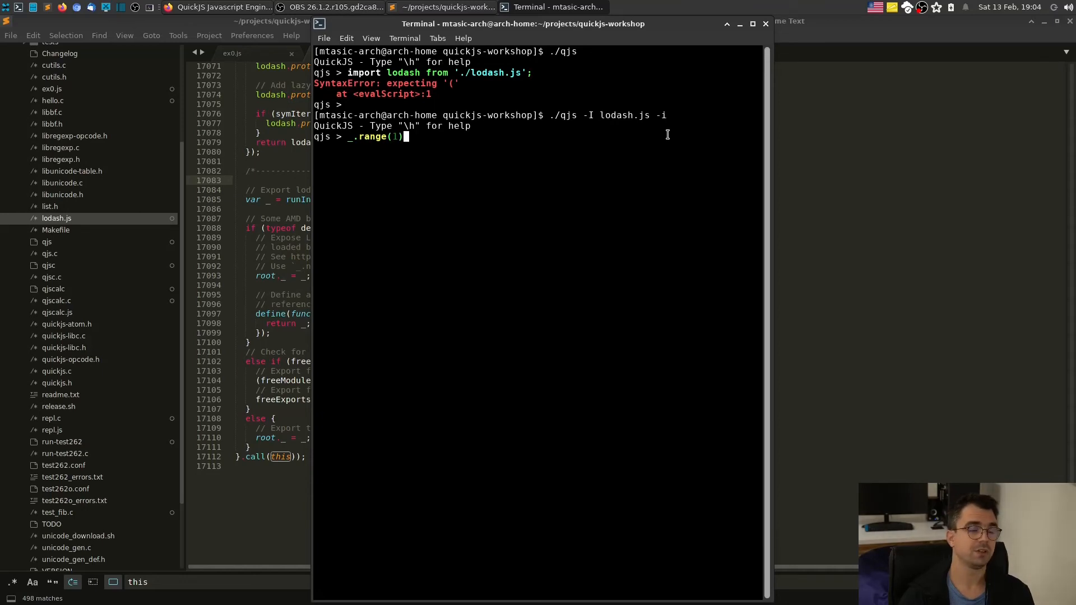